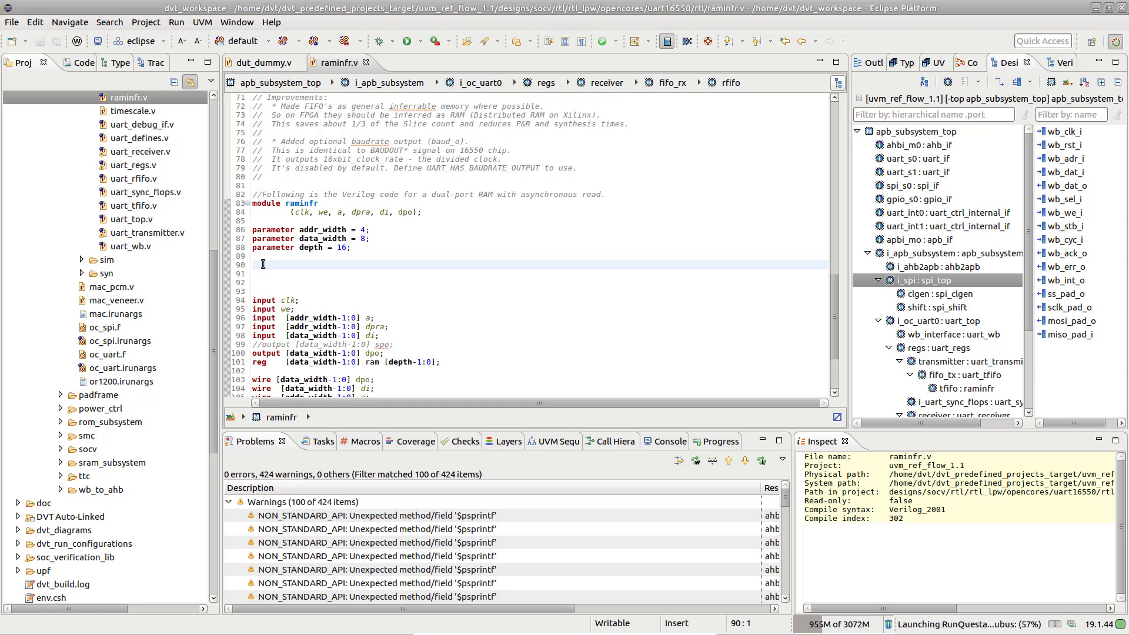
# Step: Inspect the clk port on the 'input clk;' line of raminfr via its context menu
pyautogui.click(253, 264)
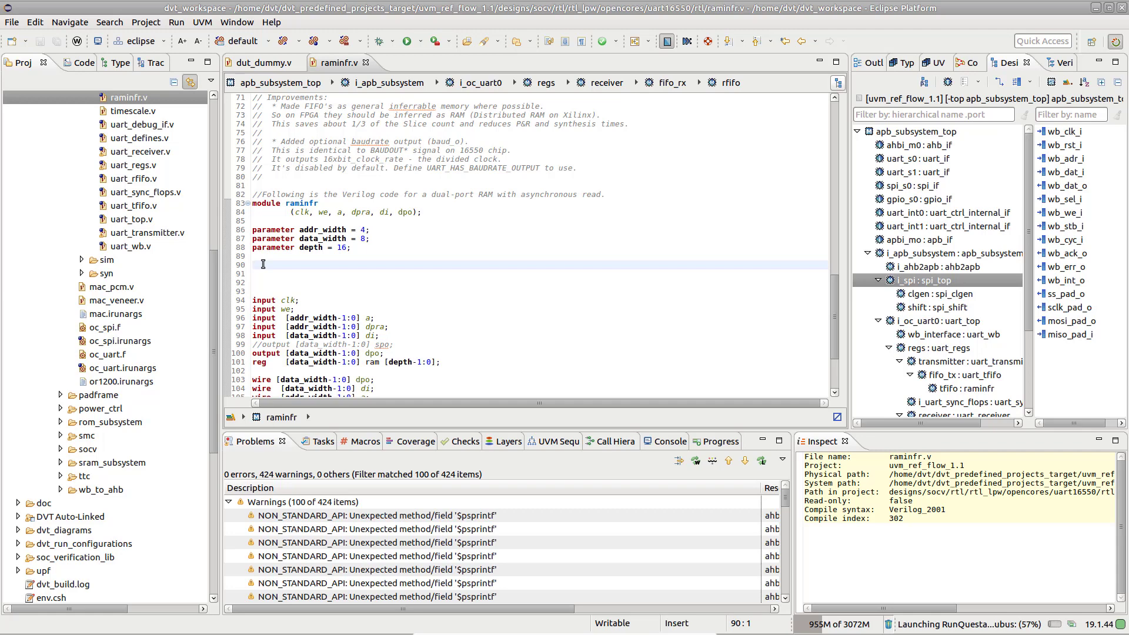
pyautogui.click(253, 264)
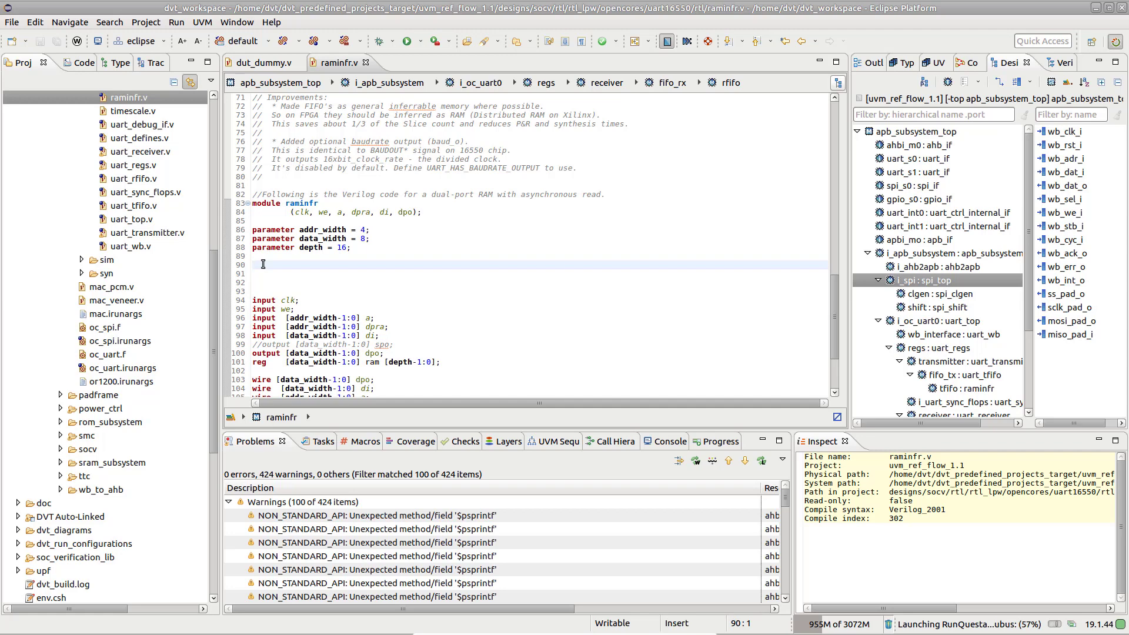
pyautogui.click(286, 300)
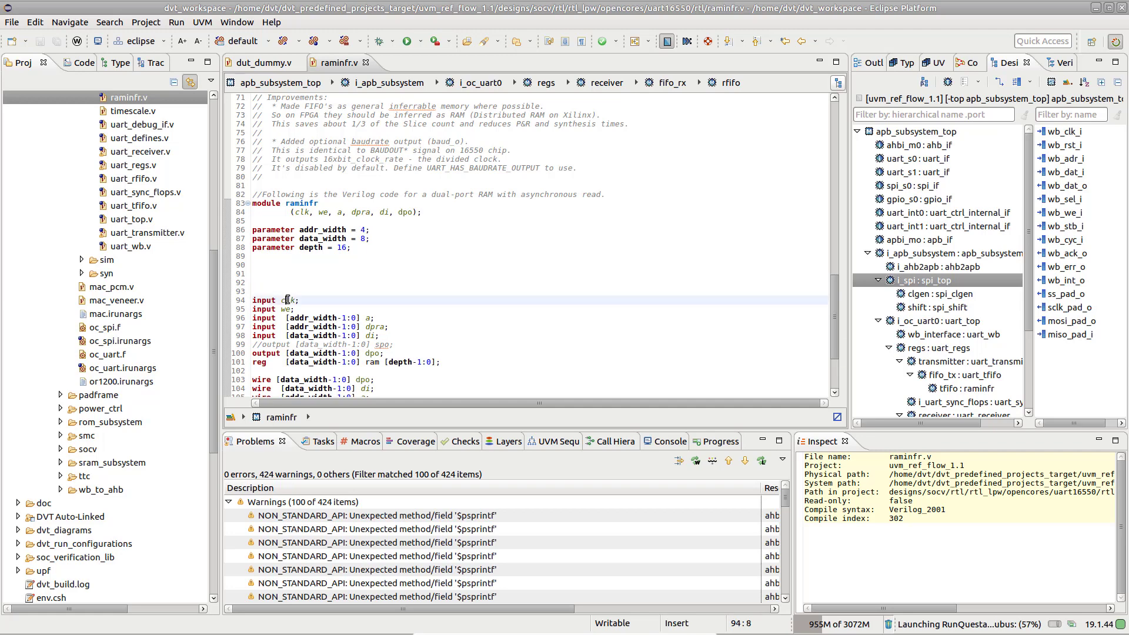
pyautogui.rightClick(287, 299)
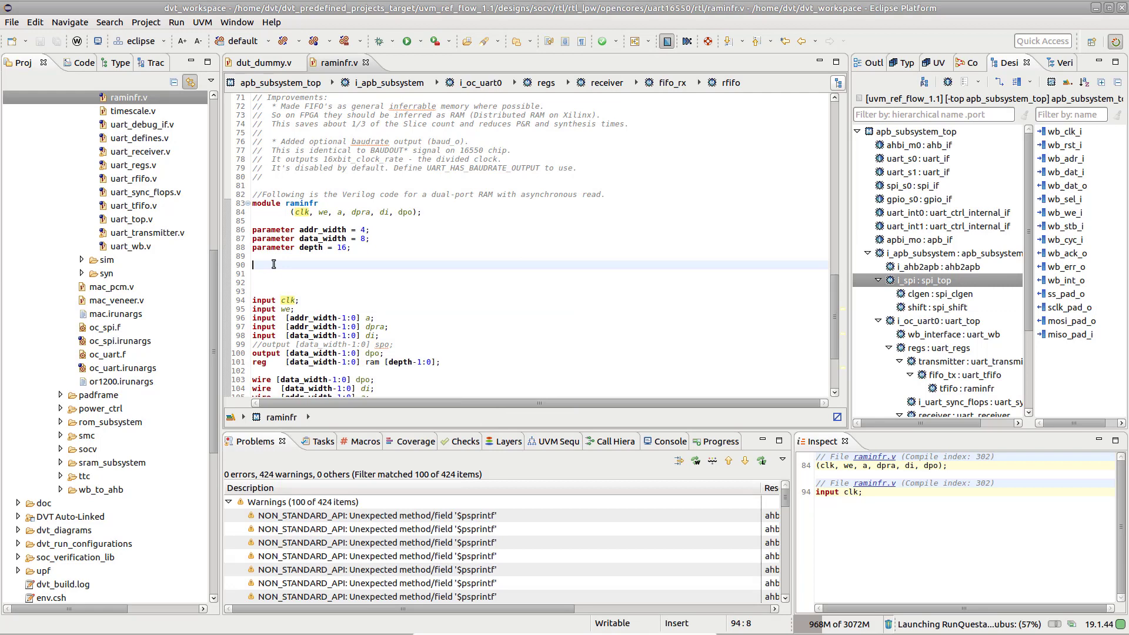
# Step: Paste clk's hierarchy path through i_oc_uart0 as a comment on line 90
pyautogui.press('ctrl+v')
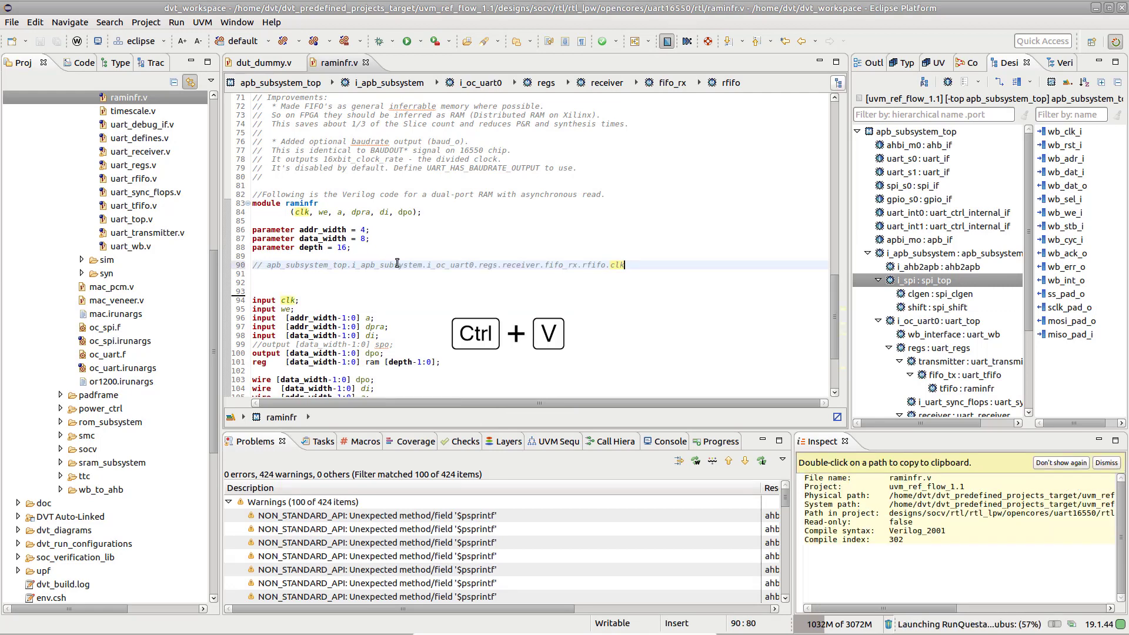
pyautogui.press('ctrl+v')
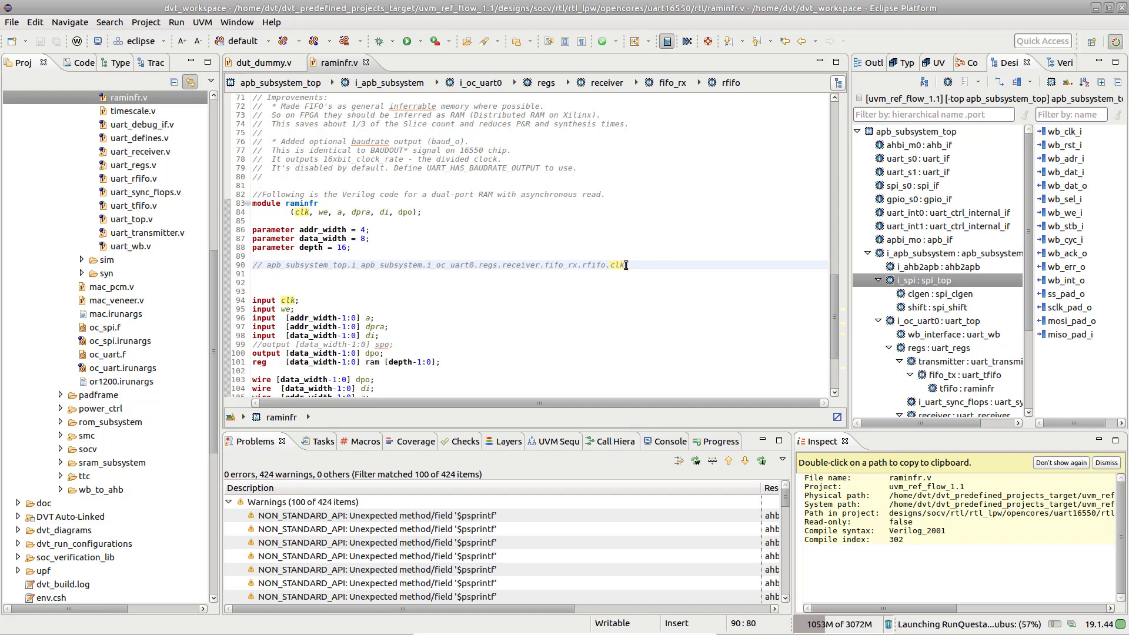
pyautogui.click(1107, 462)
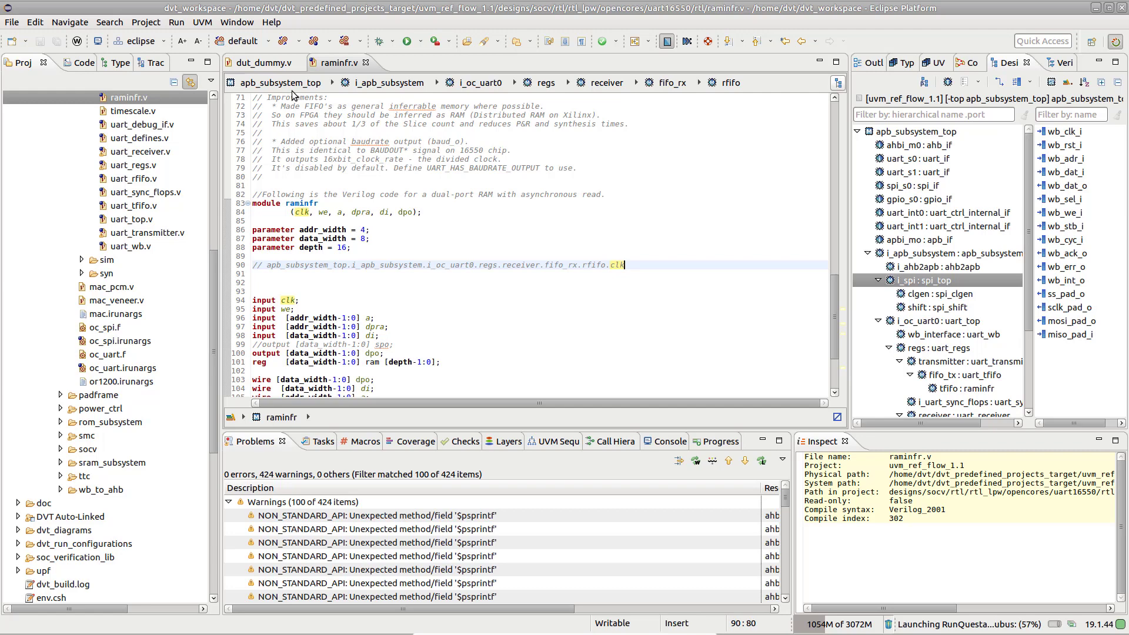
pyautogui.moveTo(519, 180)
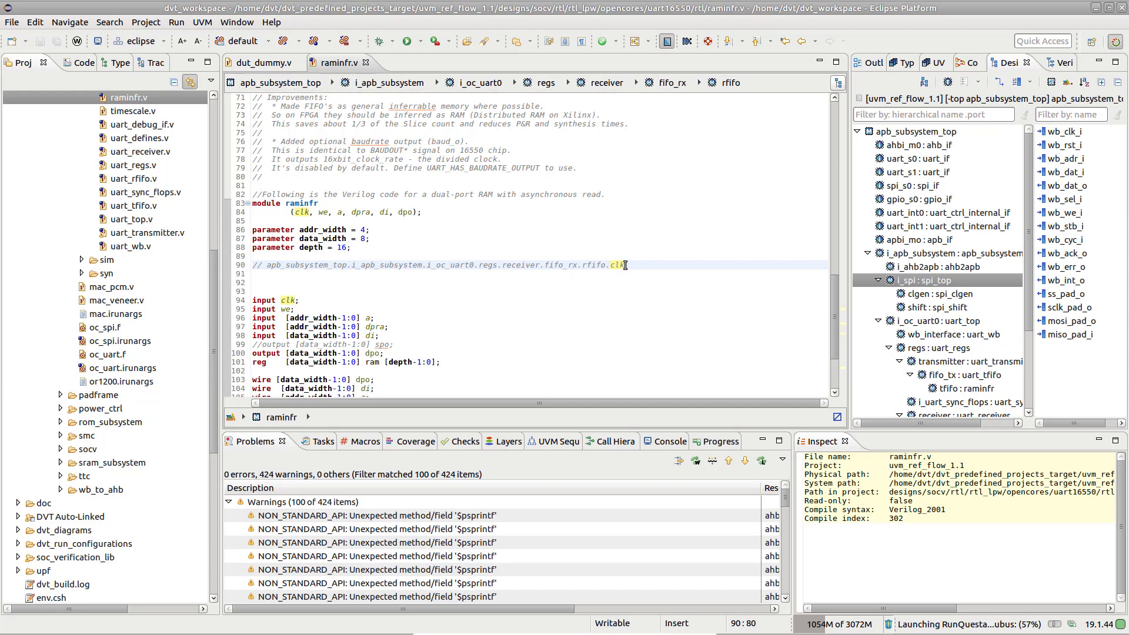
pyautogui.moveTo(835, 83)
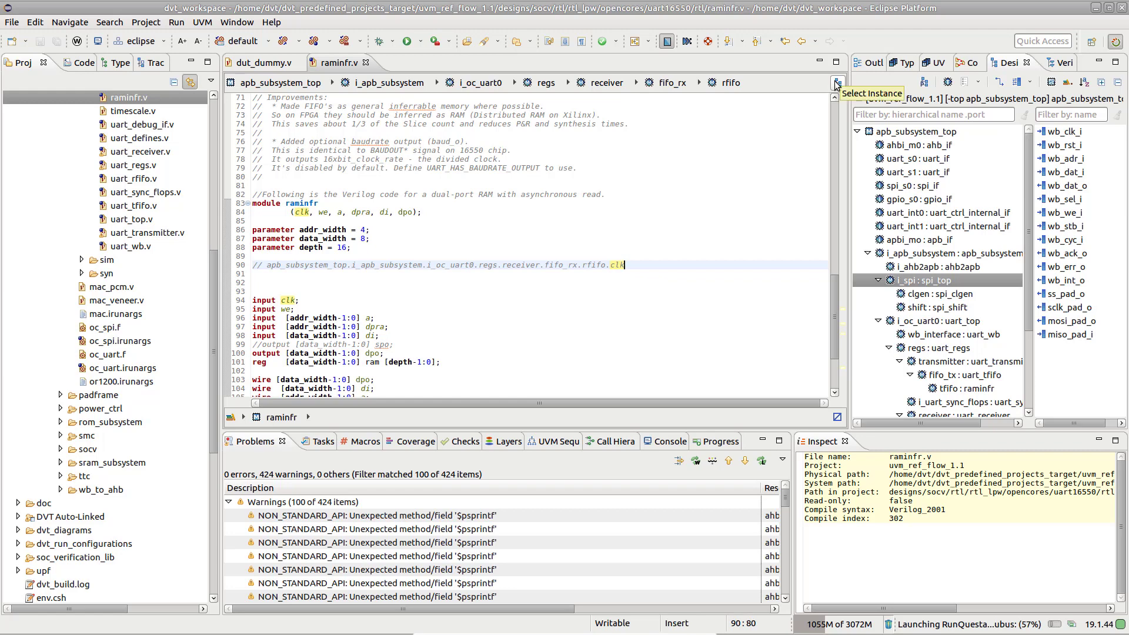
# Step: Select instance i_oc_uart1 and add its clk path comment on line 91, then reach Preferences
pyautogui.click(835, 83)
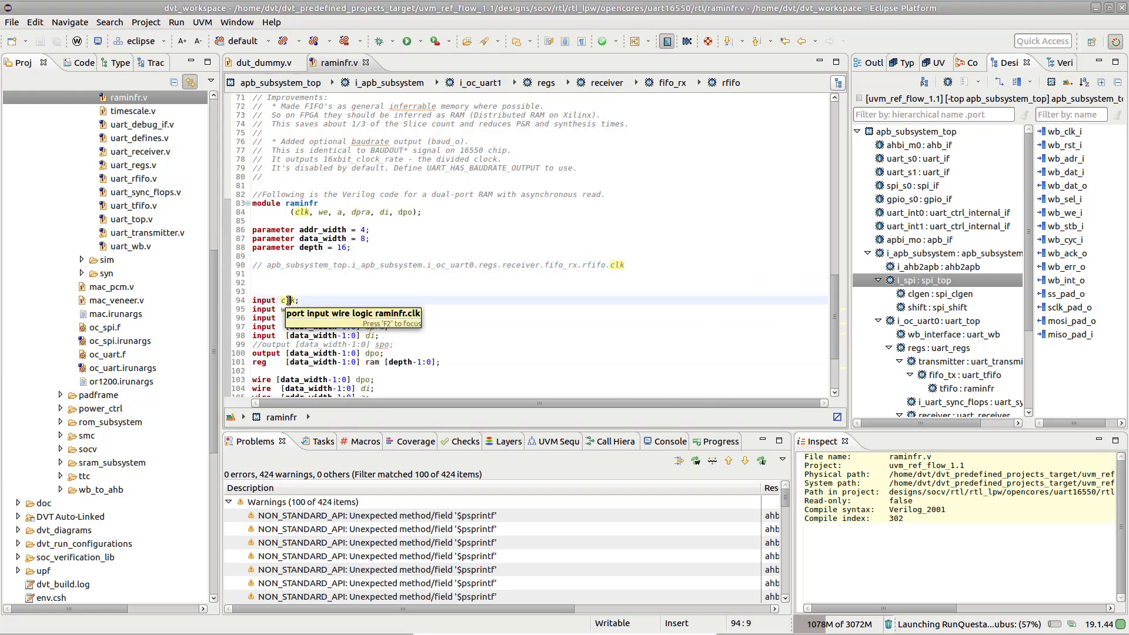
pyautogui.rightClick(288, 300)
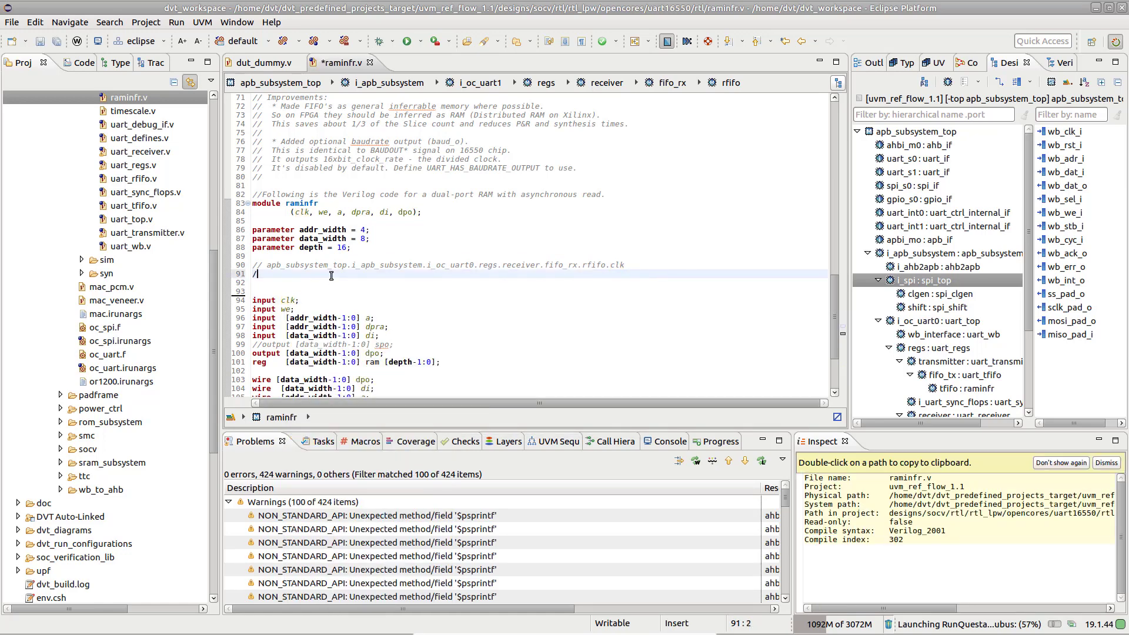
pyautogui.write('// apb_subsystem_top.i_apb_subsystem.i_oc_uart1.regs.receiver.fifo_rx.rfifo.clk')
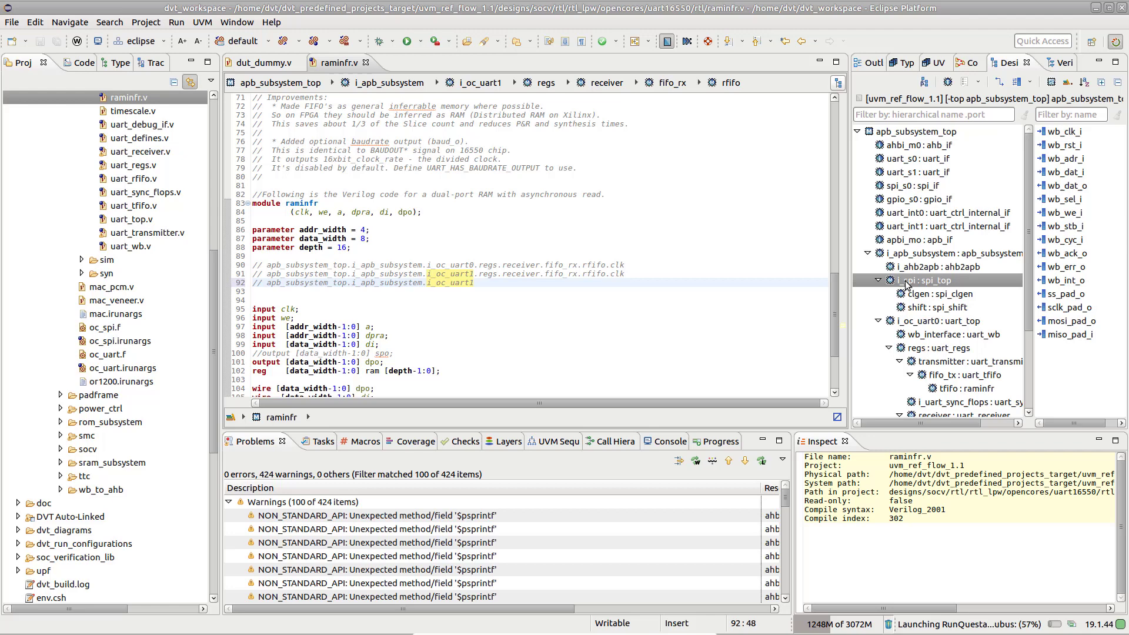
pyautogui.rightClick(921, 280)
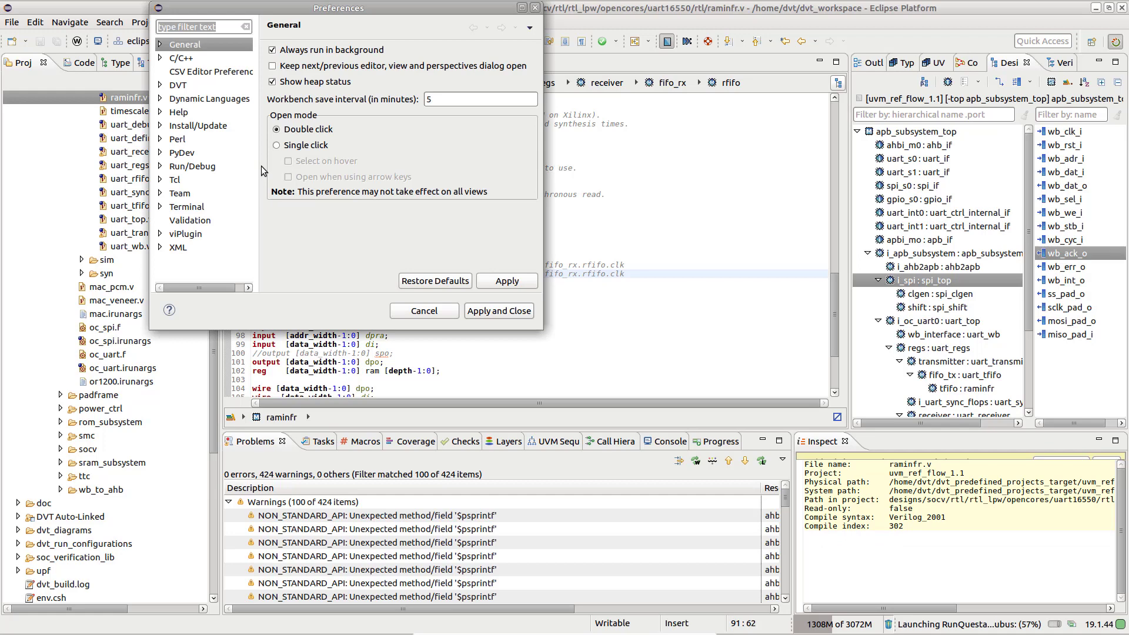
# Step: Set the DVT Copy Hierarchy Path segment separator to '/' and apply
pyautogui.click(178, 85)
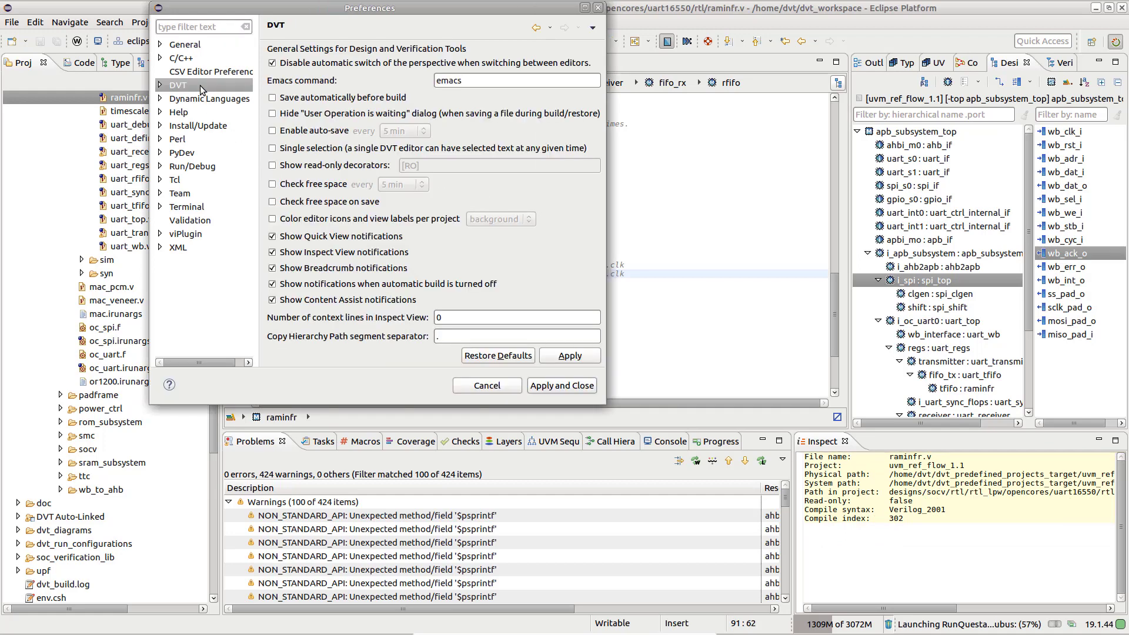
pyautogui.moveTo(347, 339)
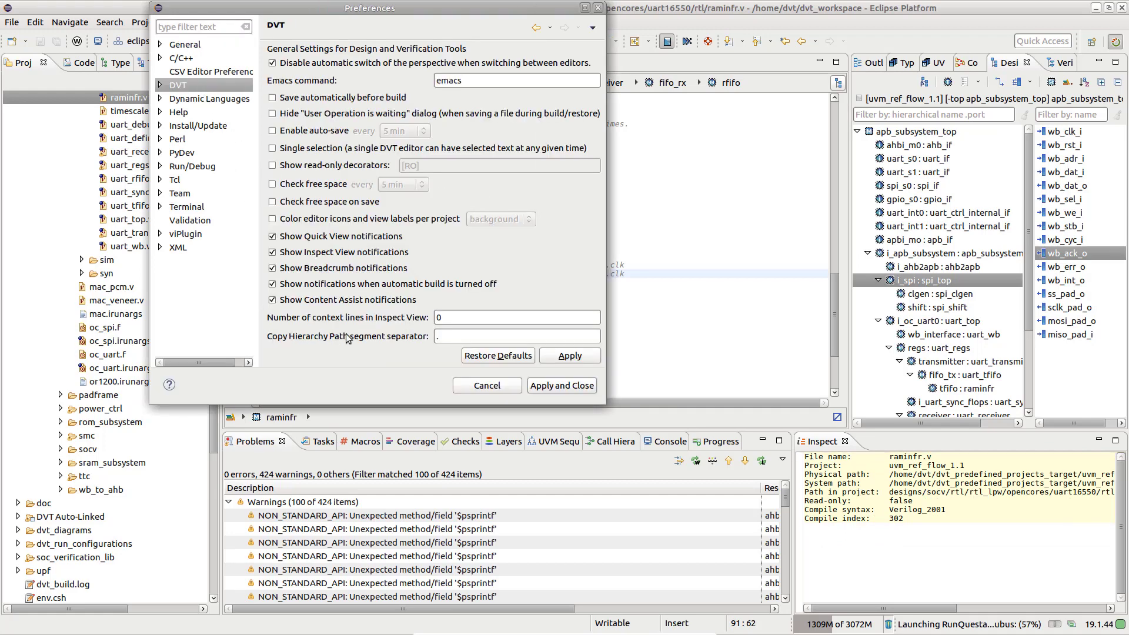
pyautogui.click(516, 336)
pyautogui.write('/')
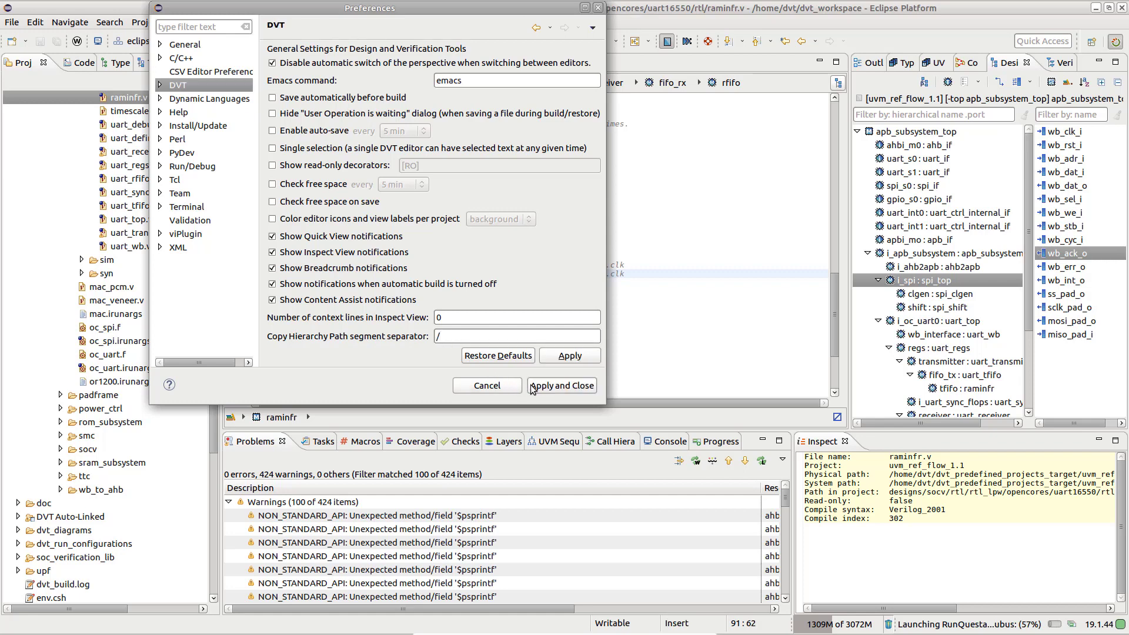
pyautogui.click(561, 385)
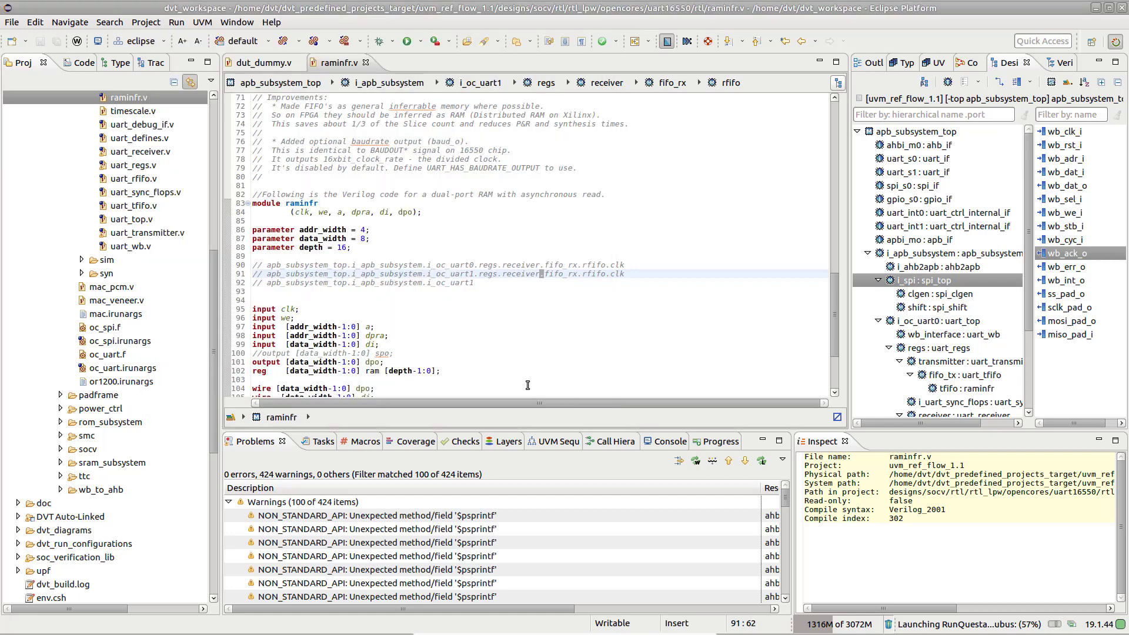
pyautogui.moveTo(510, 373)
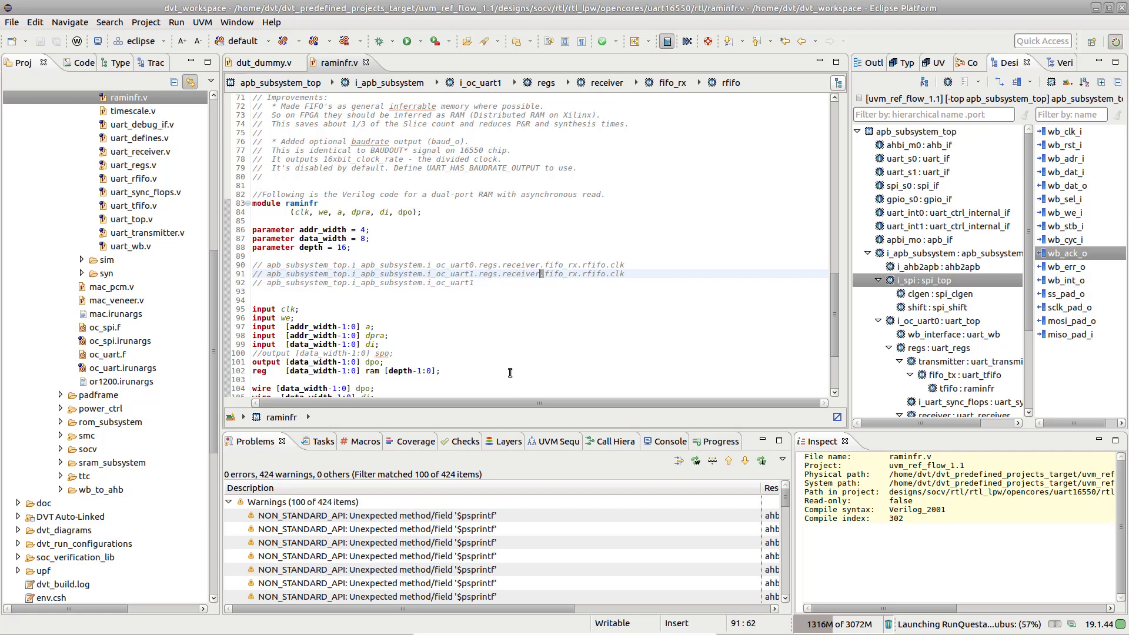
# Step: In Run Configurations, review Add to wave's ${dvt_path_to_signal_under_cursor} script and its Shortcuts settings
pyautogui.click(176, 22)
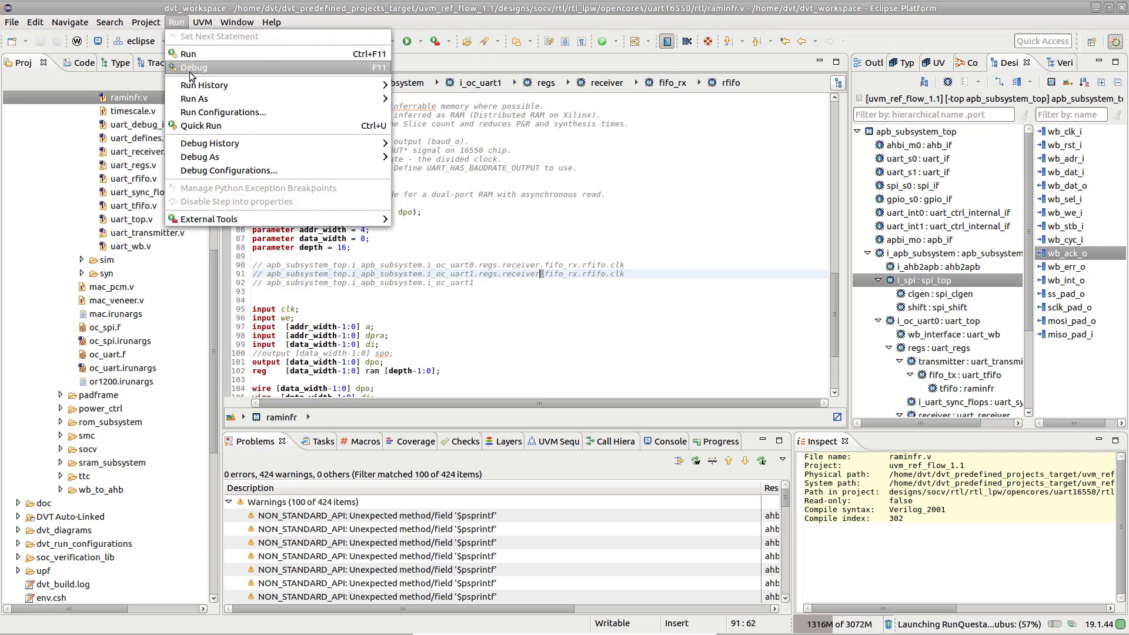
pyautogui.click(223, 111)
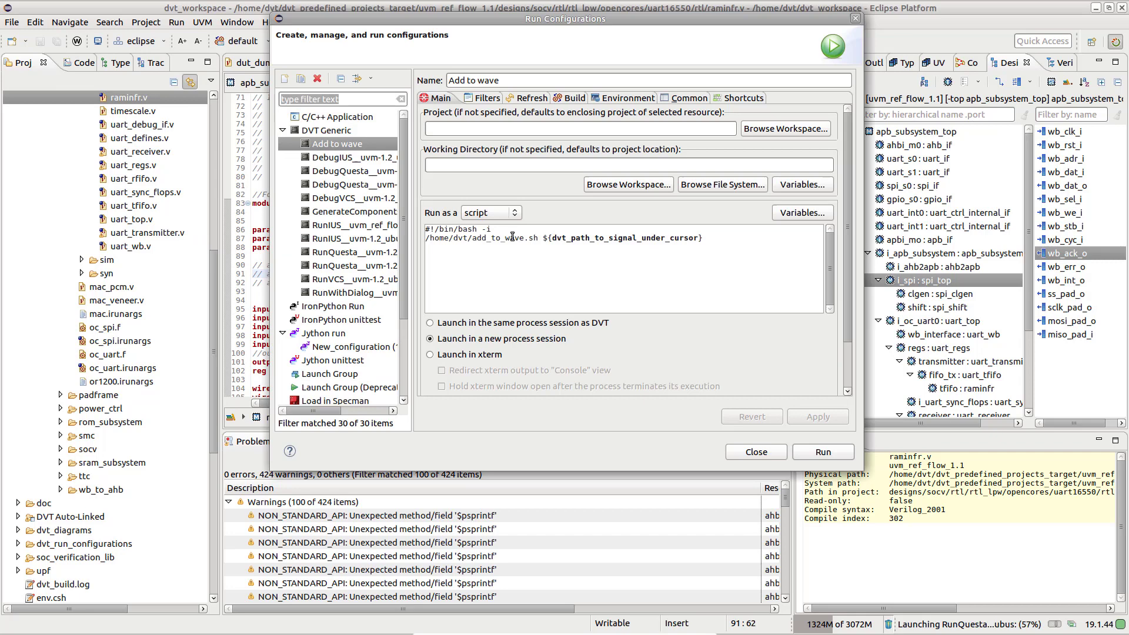
pyautogui.doubleClick(621, 237)
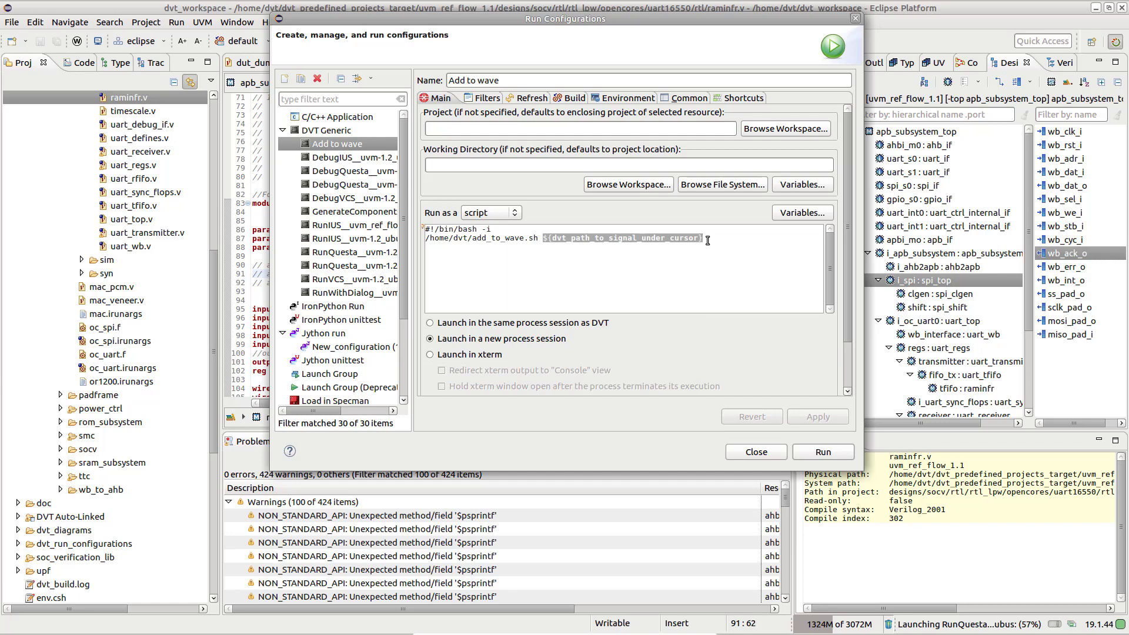
pyautogui.click(738, 98)
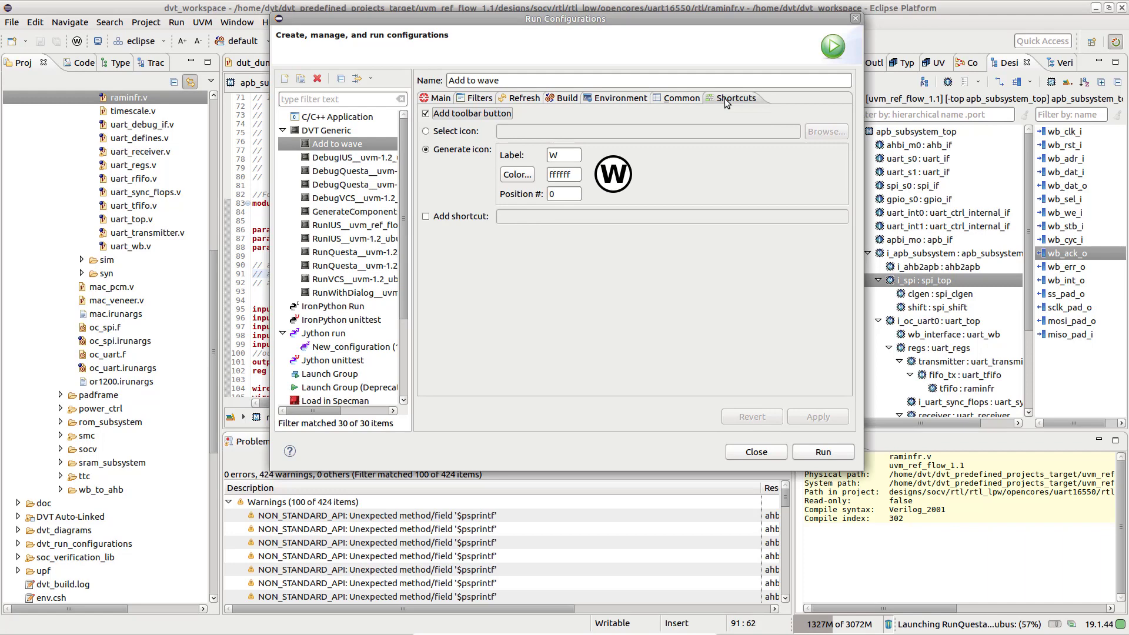
pyautogui.moveTo(494, 138)
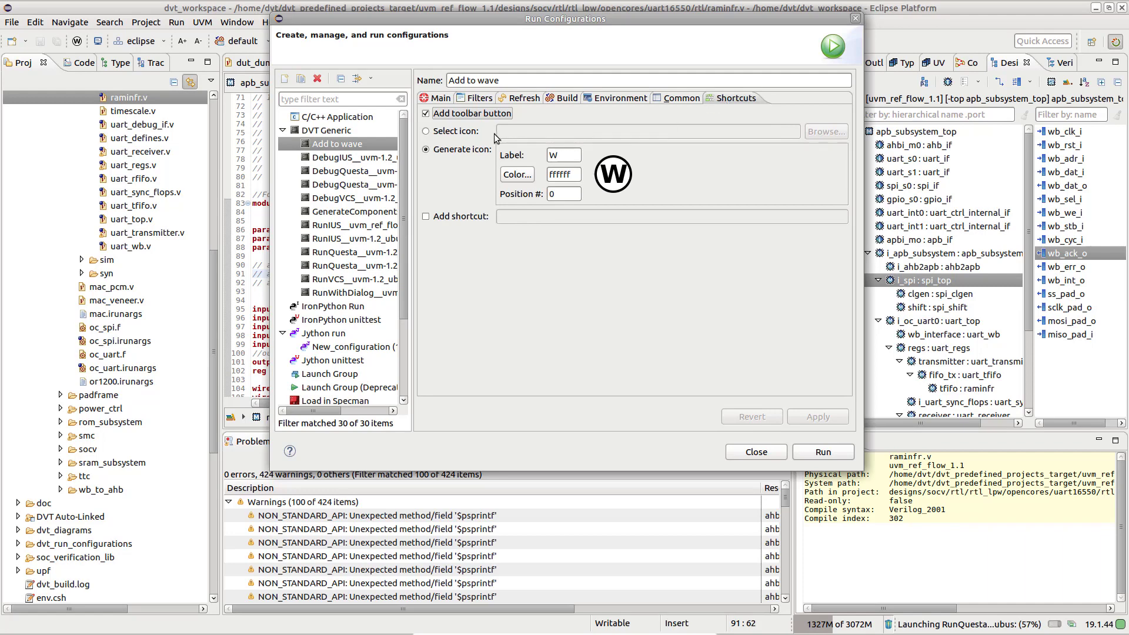
pyautogui.moveTo(676, 285)
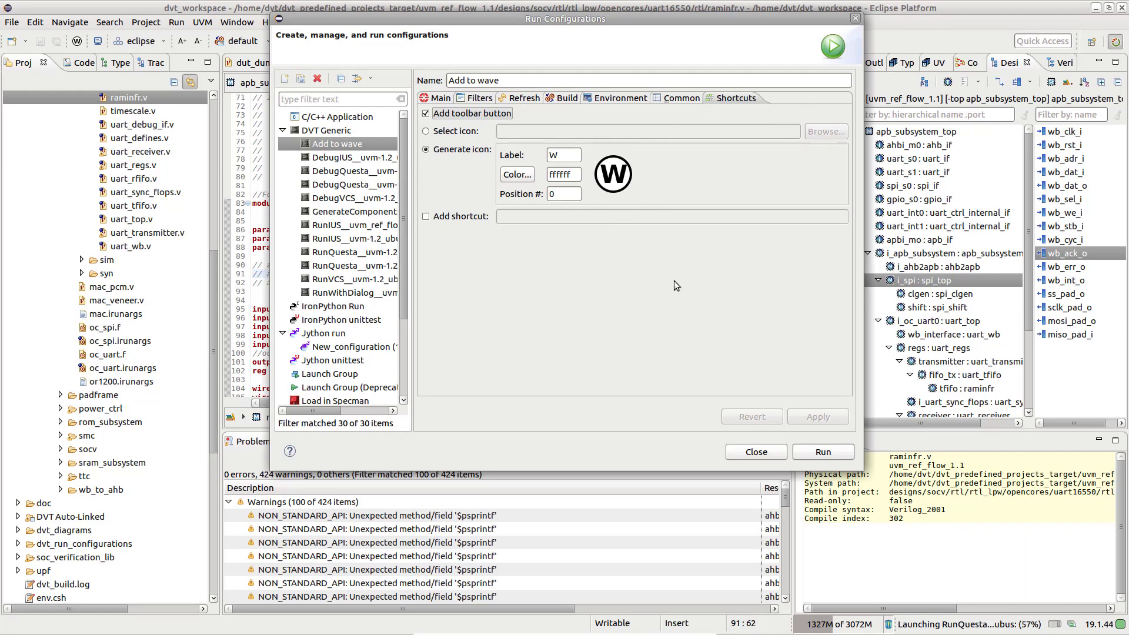
# Step: Close the Run Configurations dialog to return to raminfr.v
pyautogui.click(754, 452)
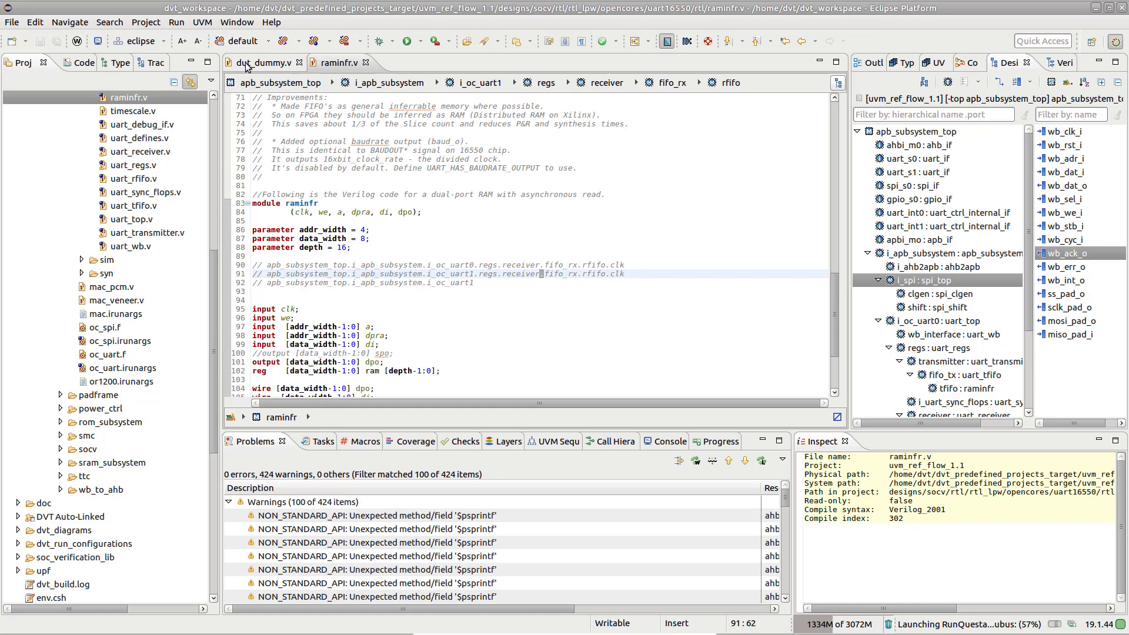